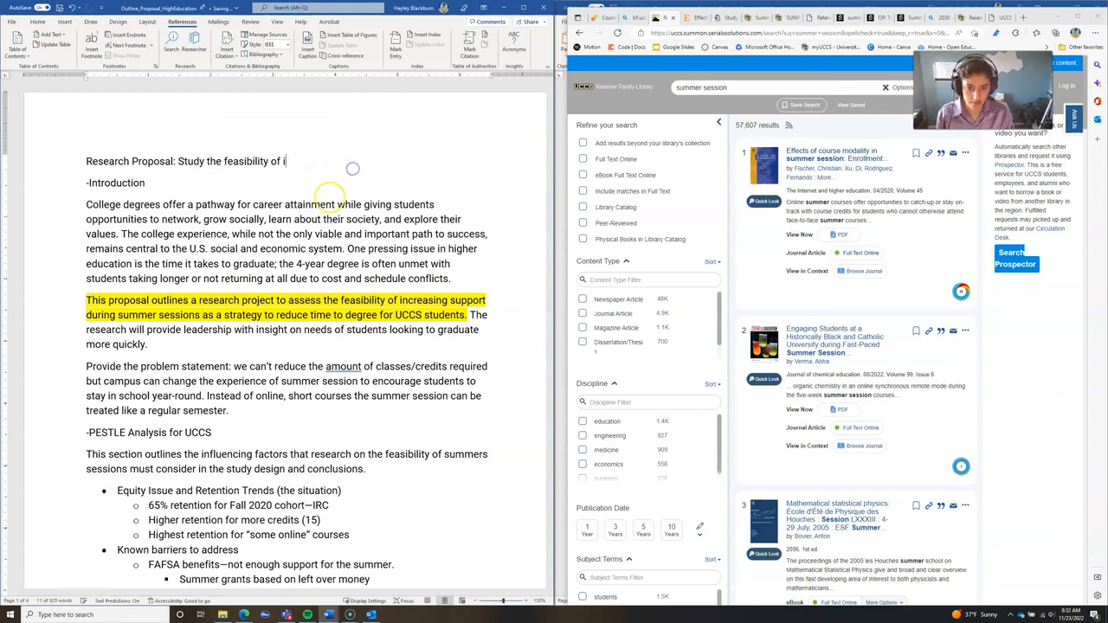
type("elevating summer session to a regular semester at UCCS")
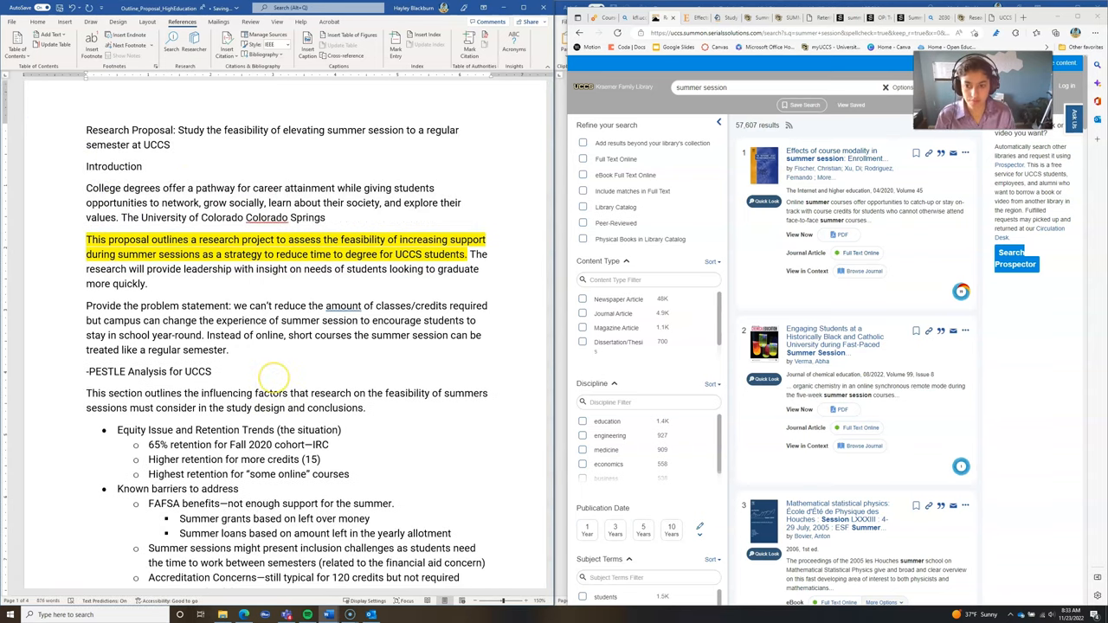
type("offers stud")
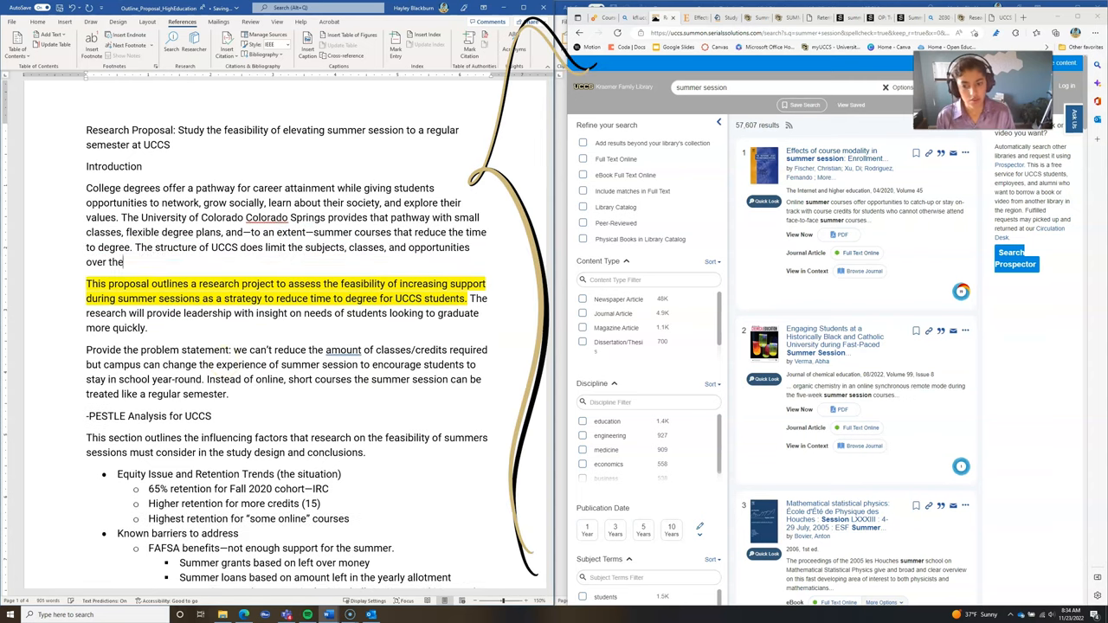
type("summer session despite the potenti")
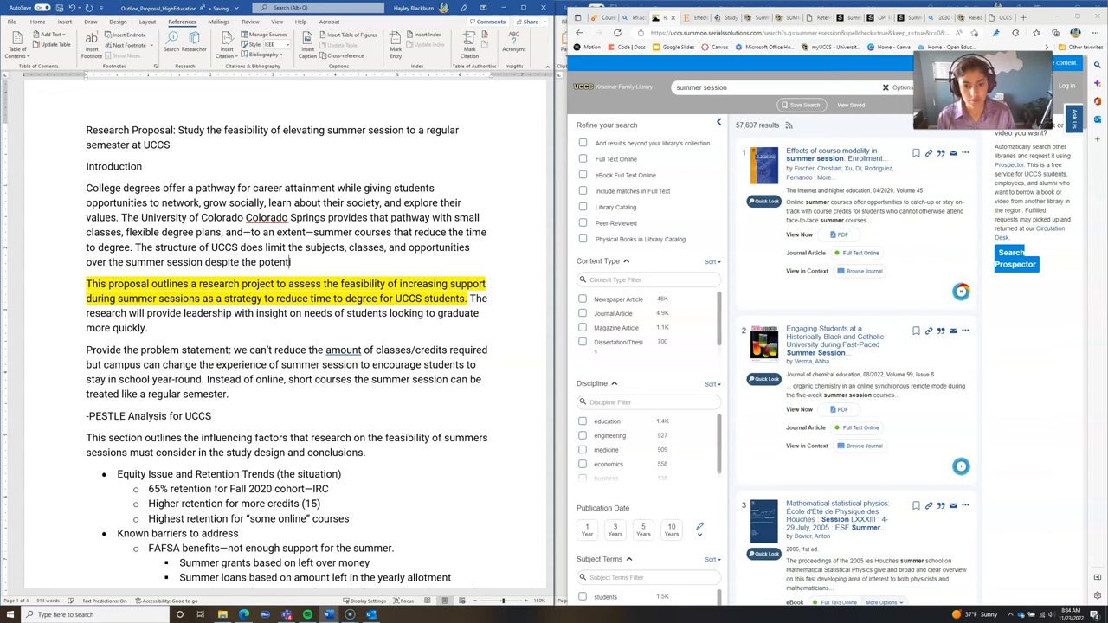